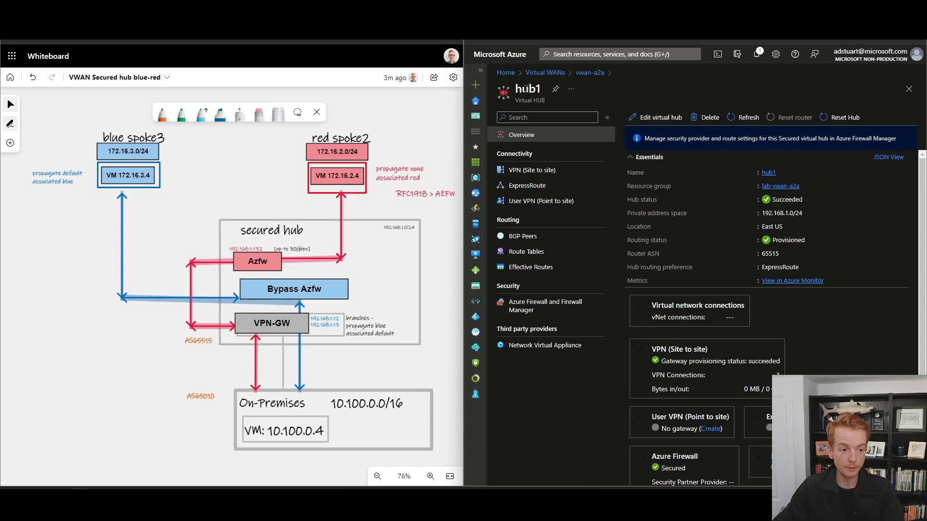
mouse_move(446, 225)
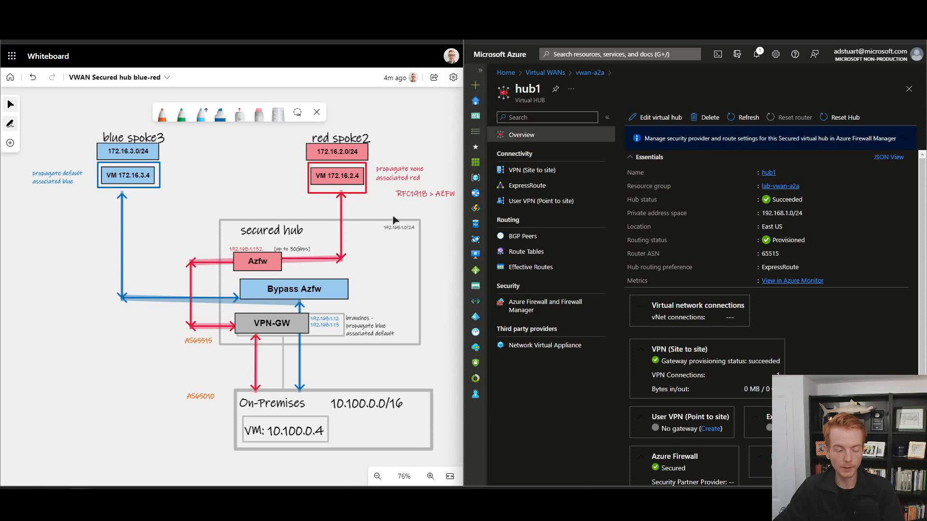
mouse_move(454, 219)
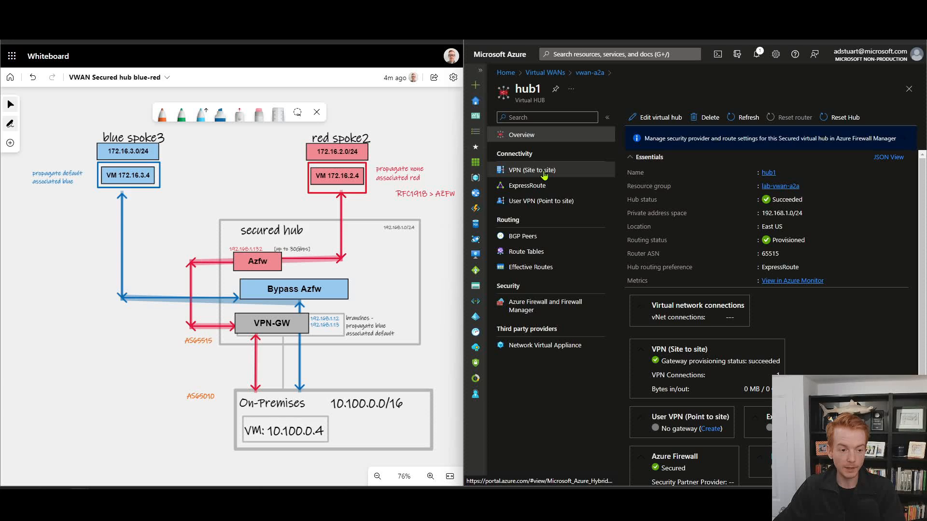
Step: Review hub1's site-to-site VPN gateway: ASN 65515, one scale unit, empty custom BGP IP fields
left_click(531, 169)
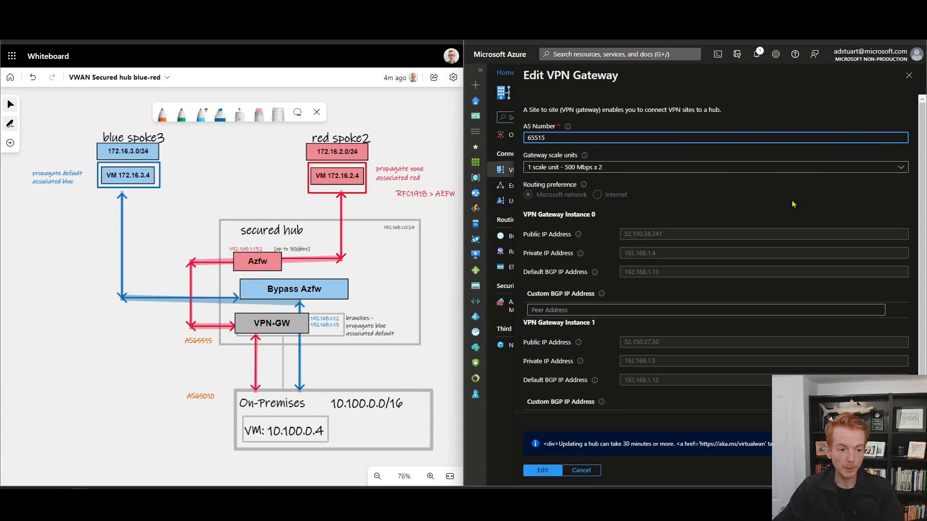
scroll("down", 3)
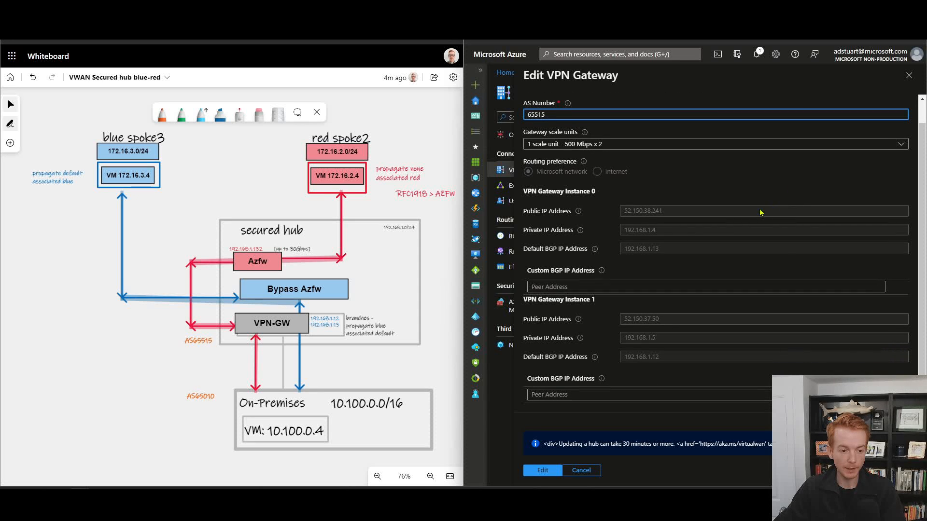
mouse_move(633, 237)
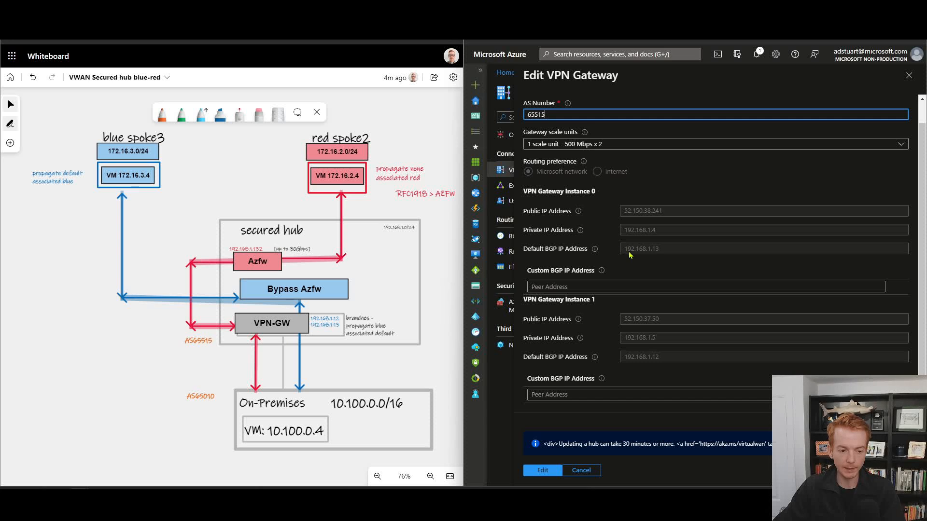
mouse_move(641, 370)
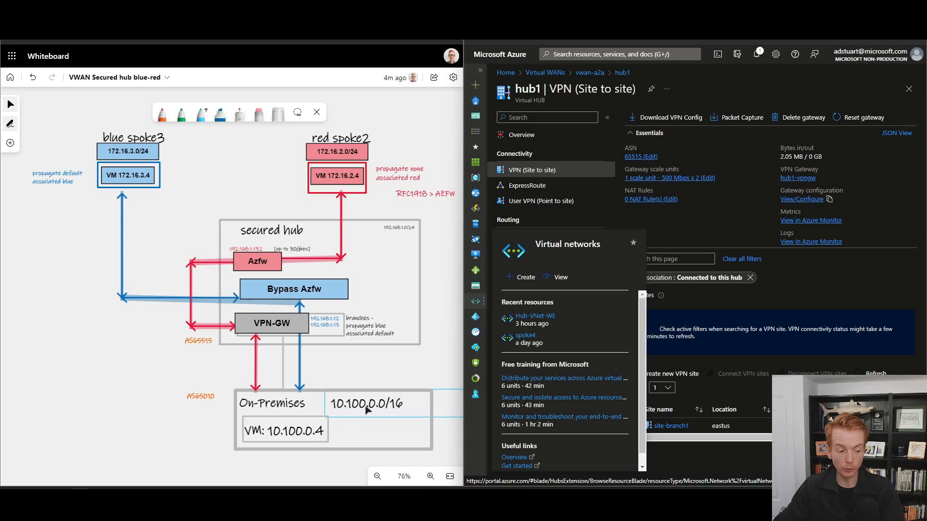
Step: Review AzureFirewall_hub1's overview and follow its default-allow-std firewall policy link
left_click(283, 430)
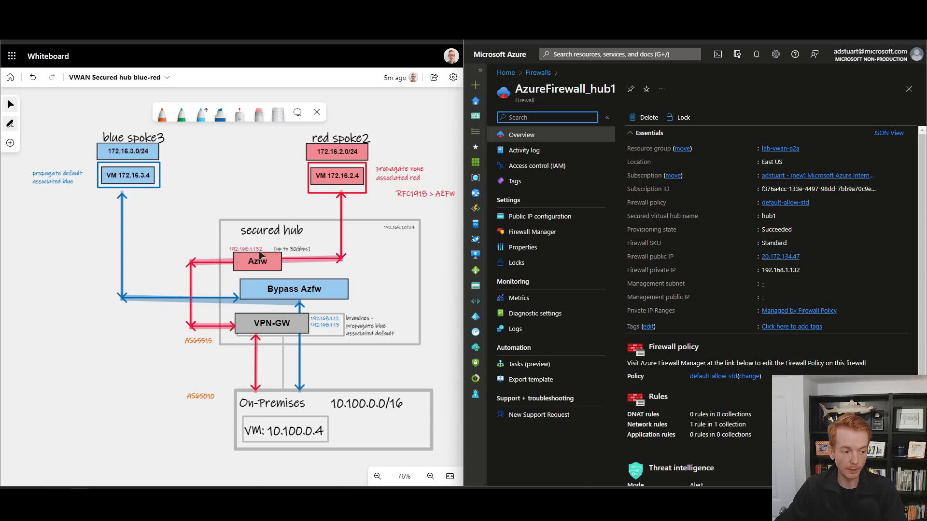
left_click_drag(260, 255, 332, 305)
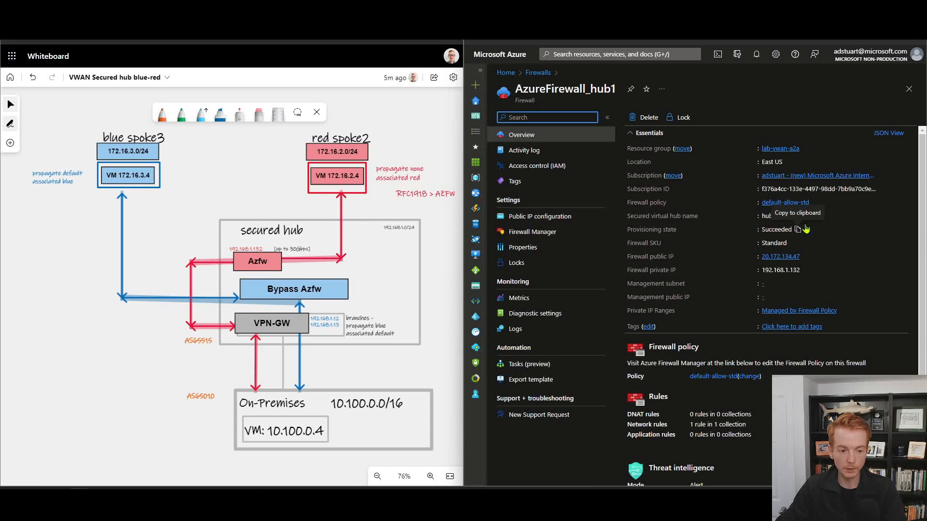
left_click(784, 201)
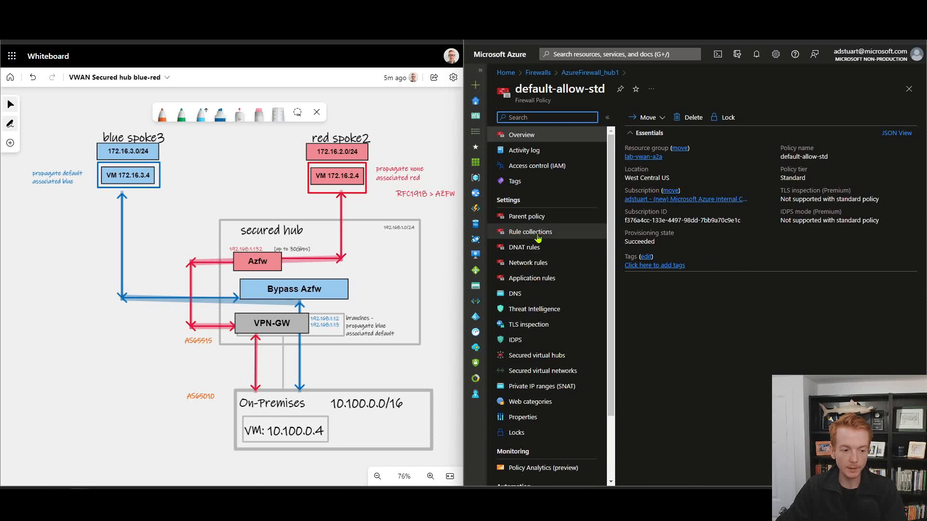
left_click(527, 263)
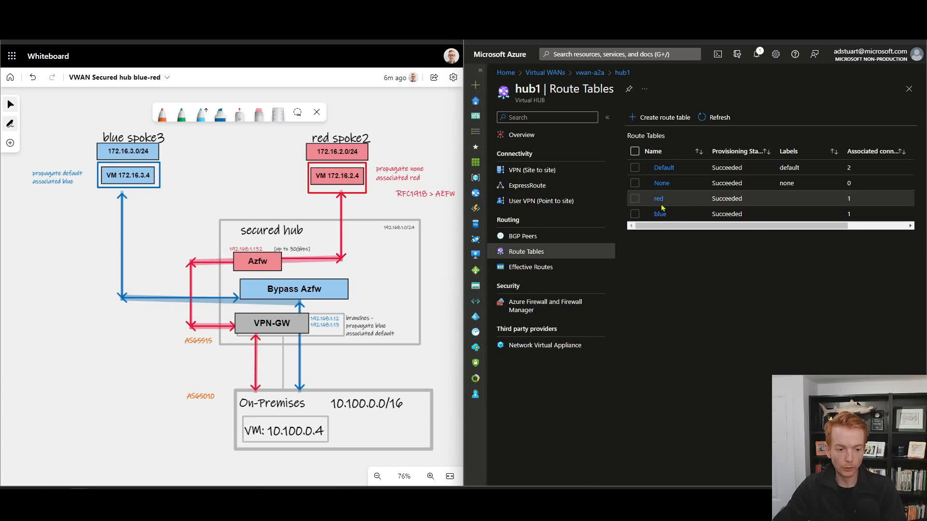
mouse_move(683, 181)
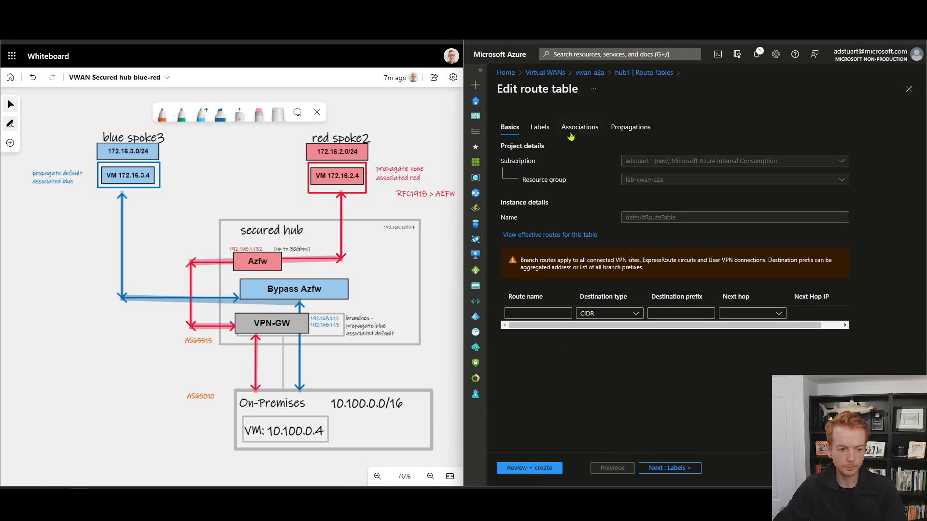
Step: Show the Default route table's associations: spoke1 on default, spoke2 on red, spoke3 on blue
left_click(579, 126)
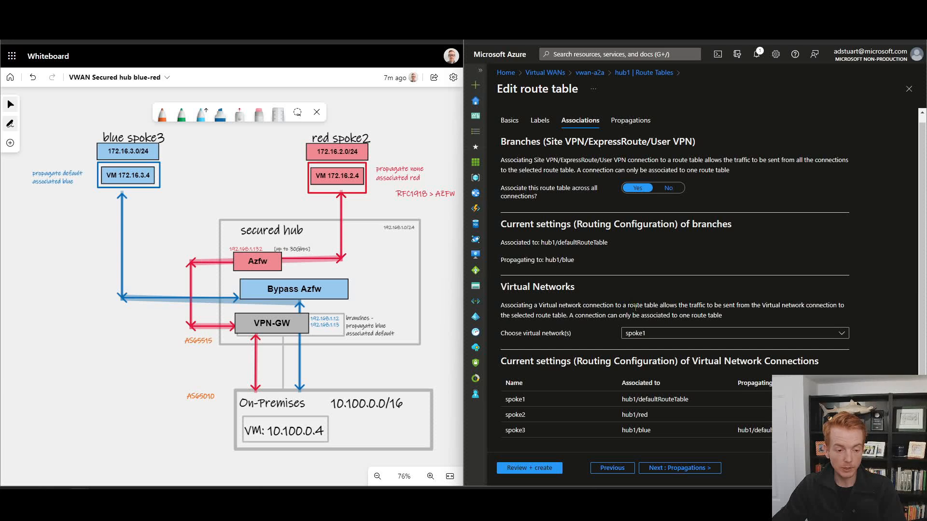
left_click(732, 333)
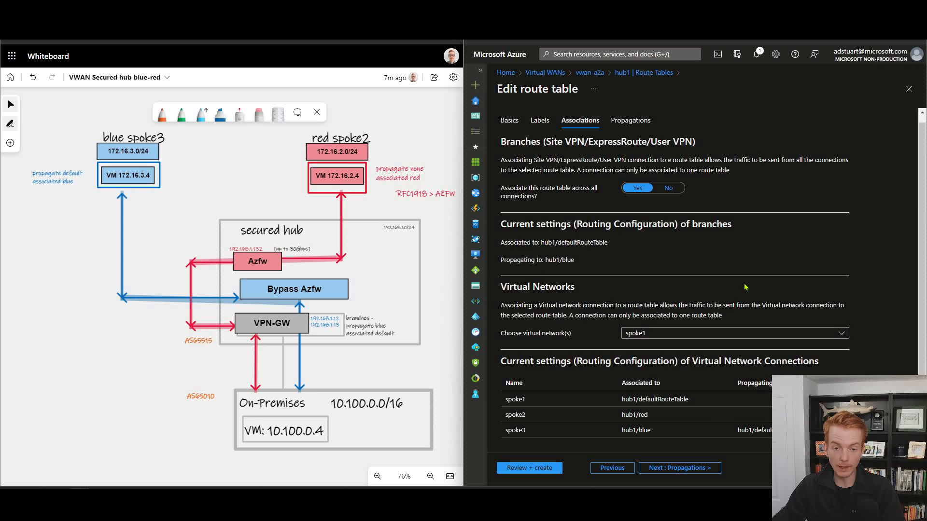
mouse_move(506, 238)
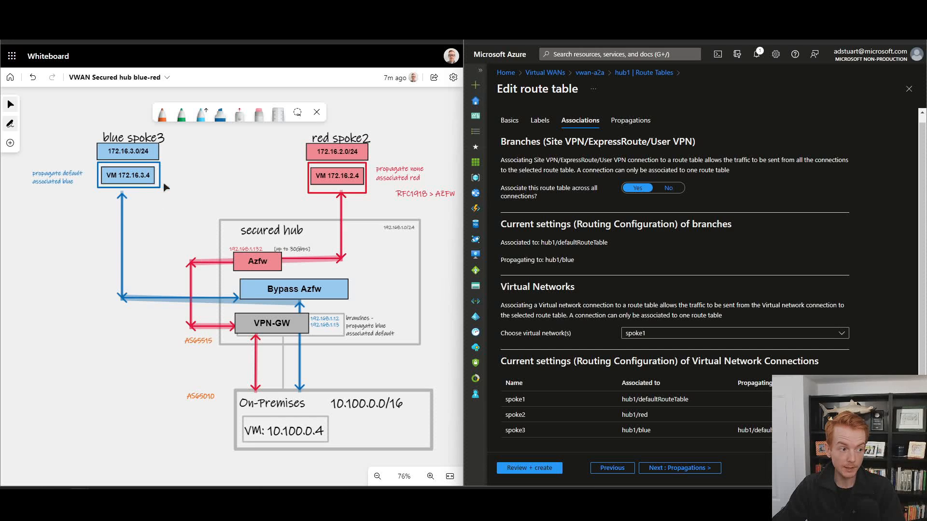
mouse_move(288, 190)
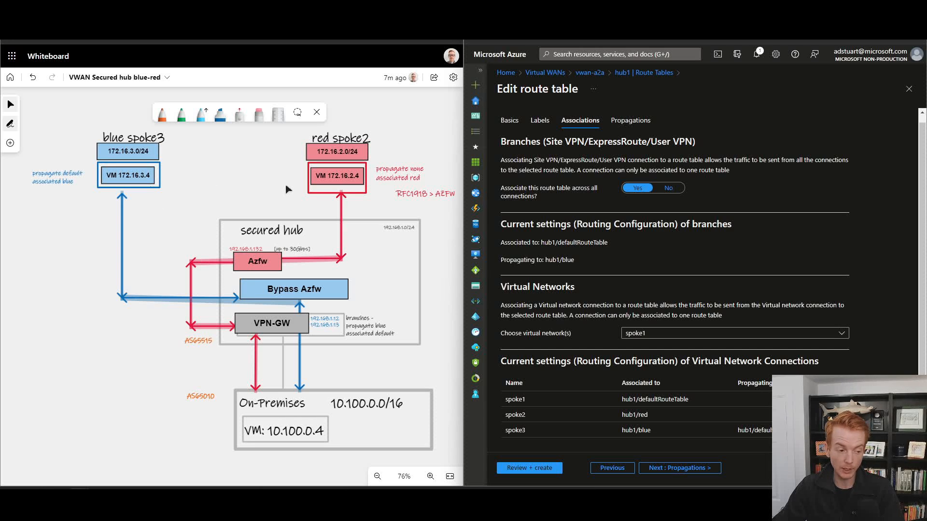
mouse_move(630, 119)
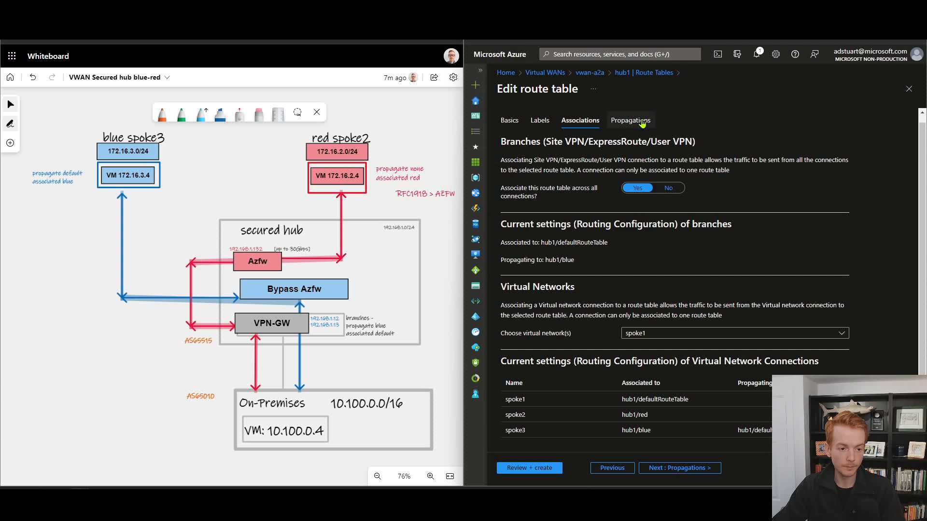
Step: Review route table propagations: branches propagate to hub1/blue and spoke3 listed as propagating network
left_click(631, 120)
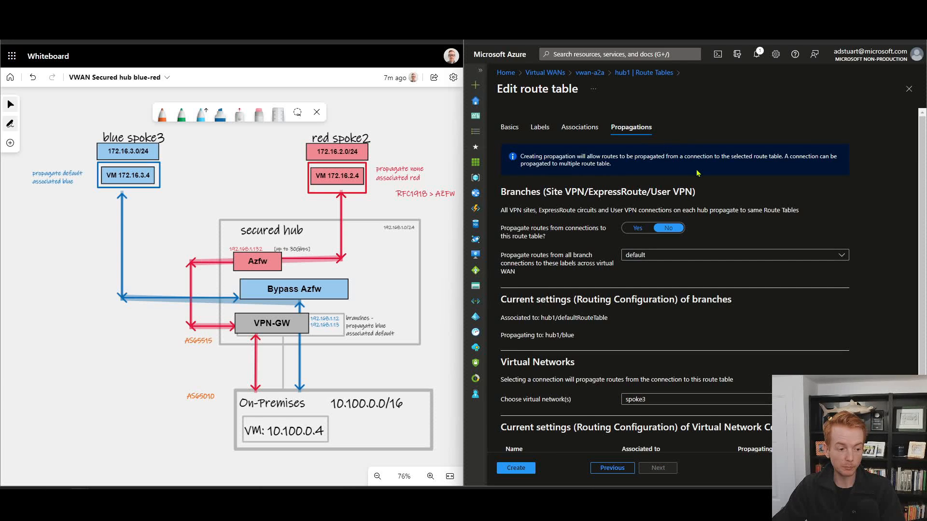
mouse_move(741, 208)
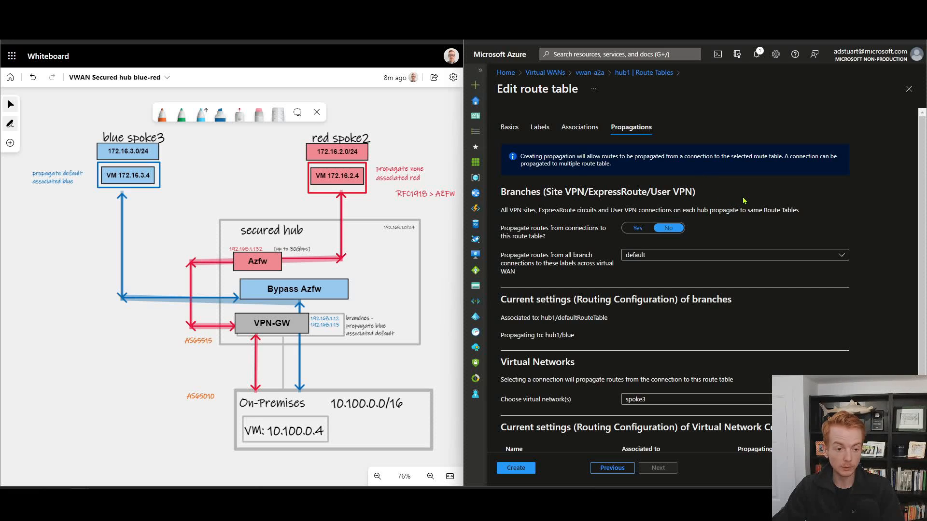
mouse_move(504, 194)
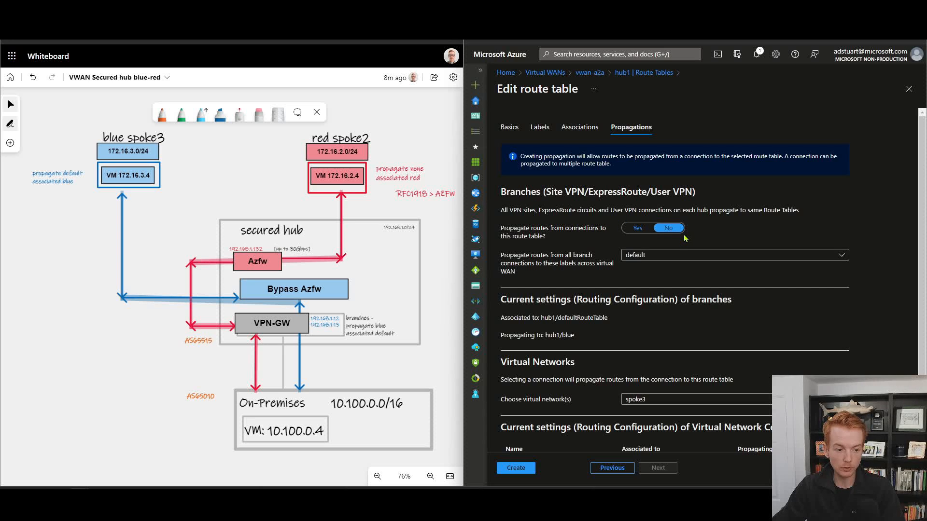
scroll("down", 3)
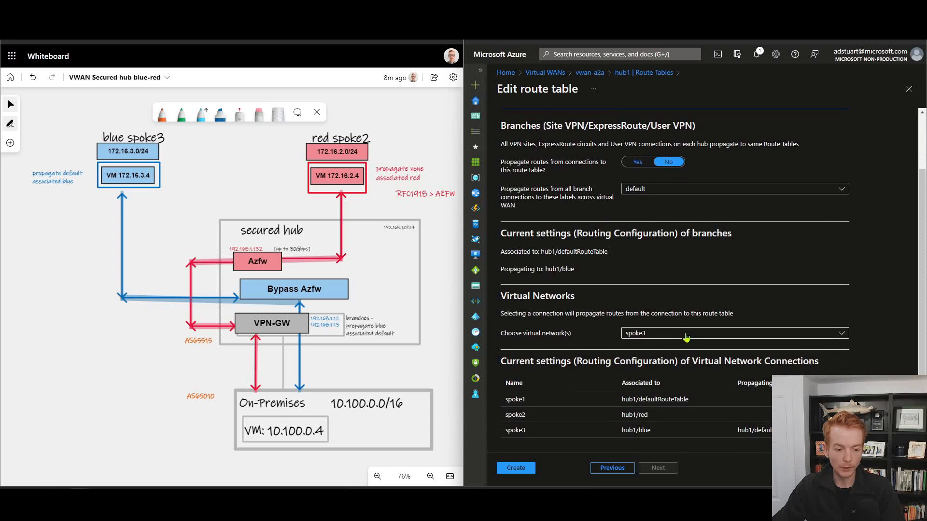
left_click(733, 333)
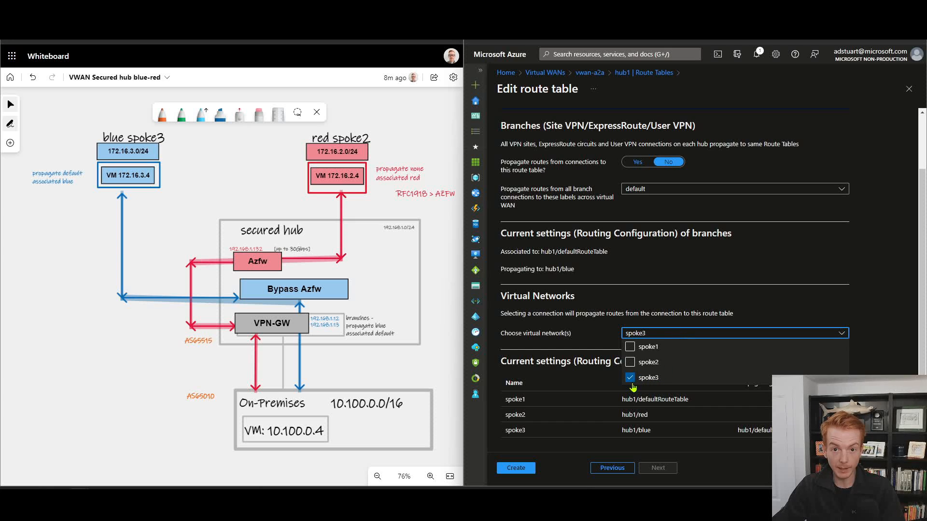
left_click(654, 289)
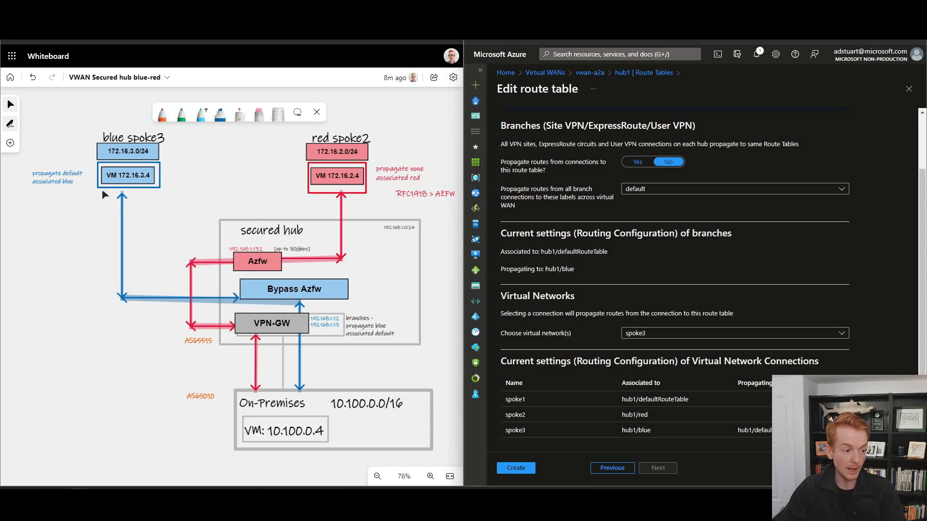
mouse_move(242, 335)
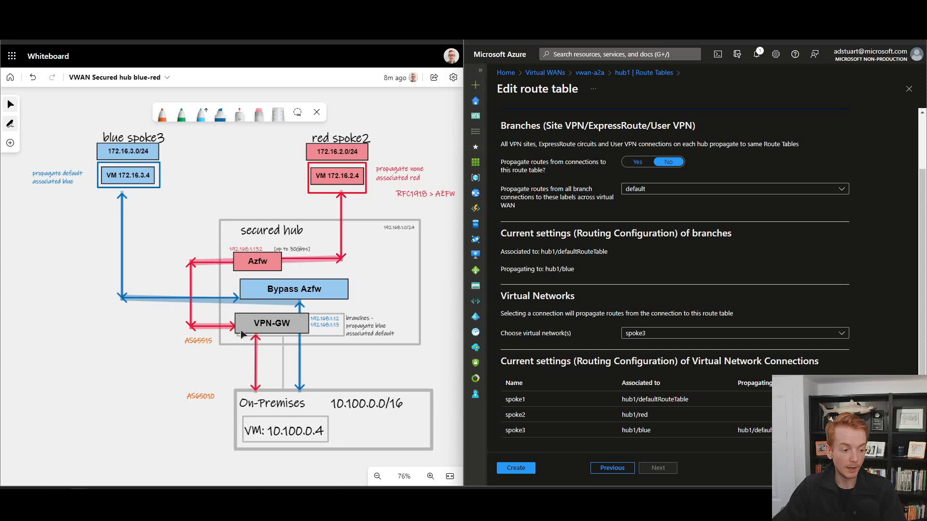
left_click(366, 325)
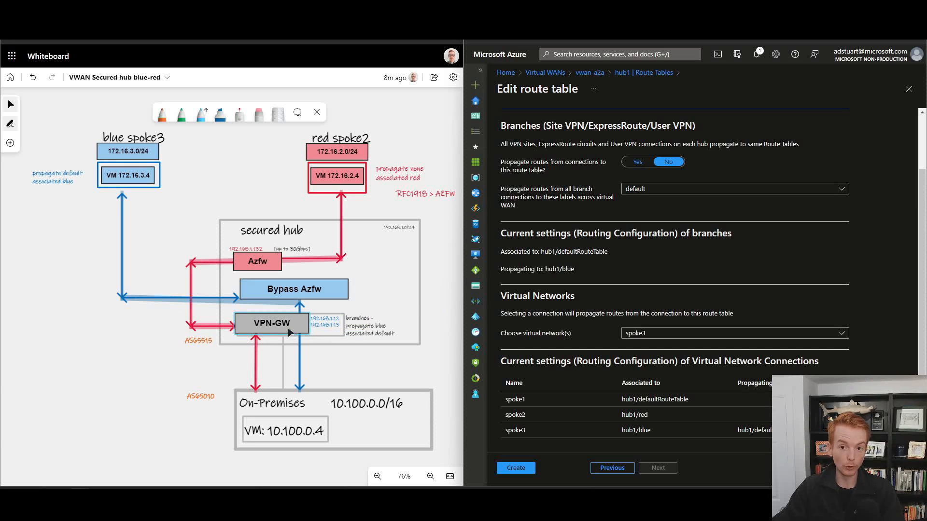
mouse_move(274, 336)
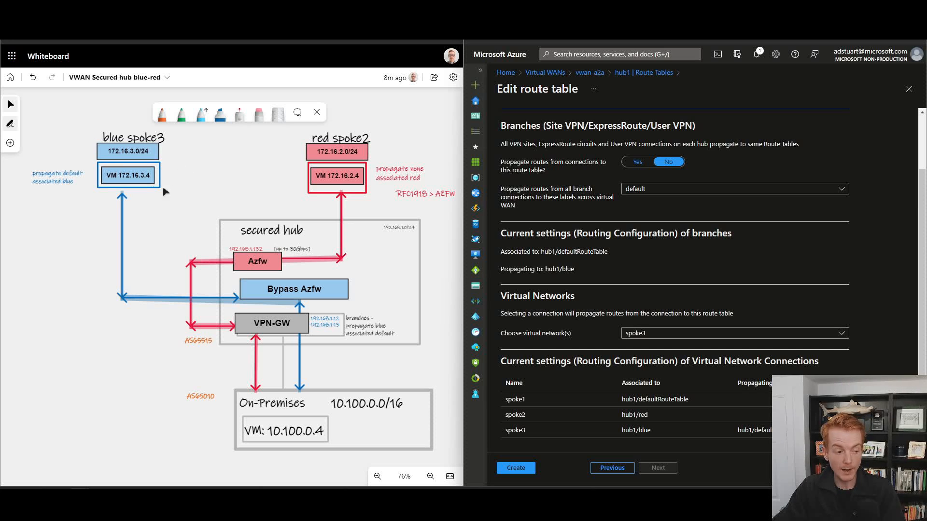
mouse_move(240, 338)
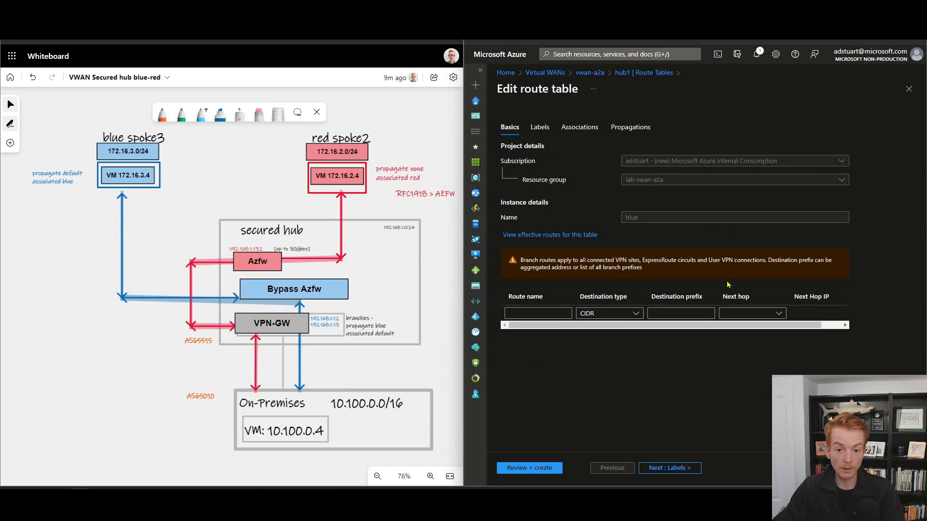
Step: Step through the blue route table's associations and on to its propagations
left_click(537, 312)
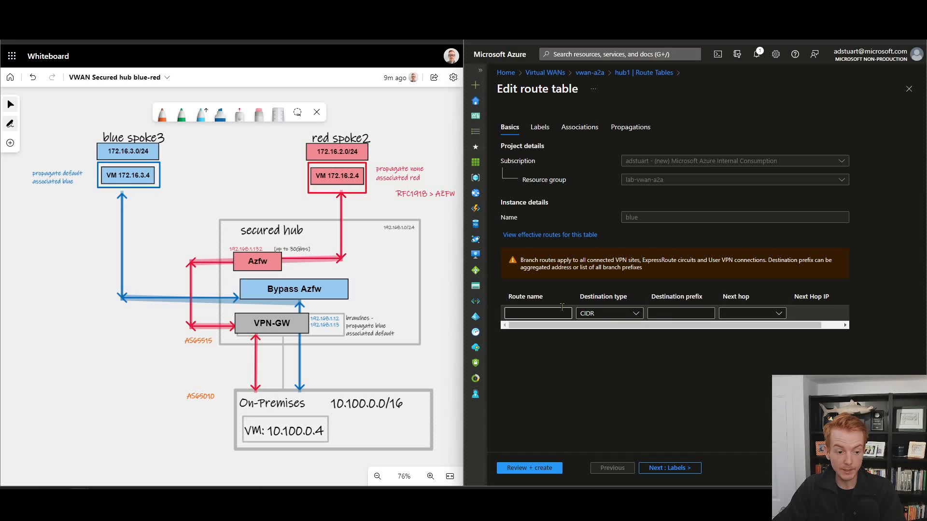
left_click(579, 126)
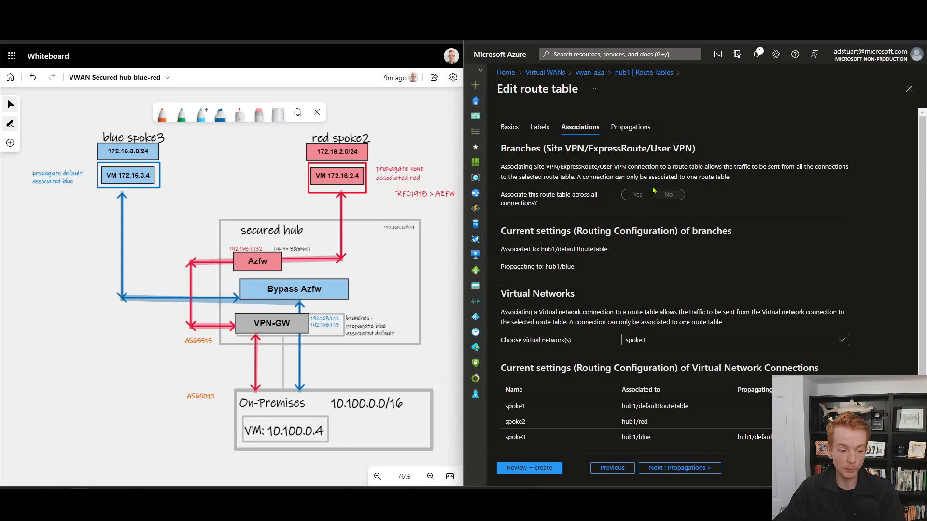
left_click(732, 340)
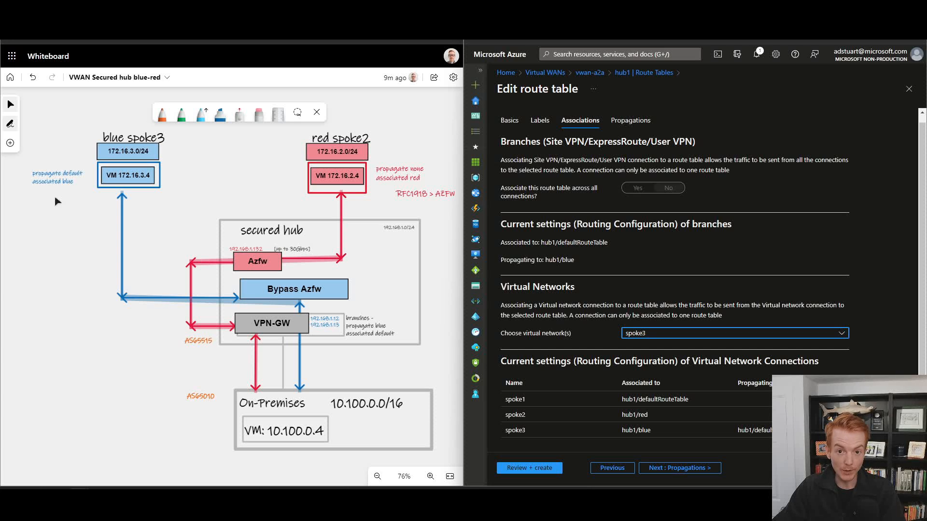
mouse_move(619, 266)
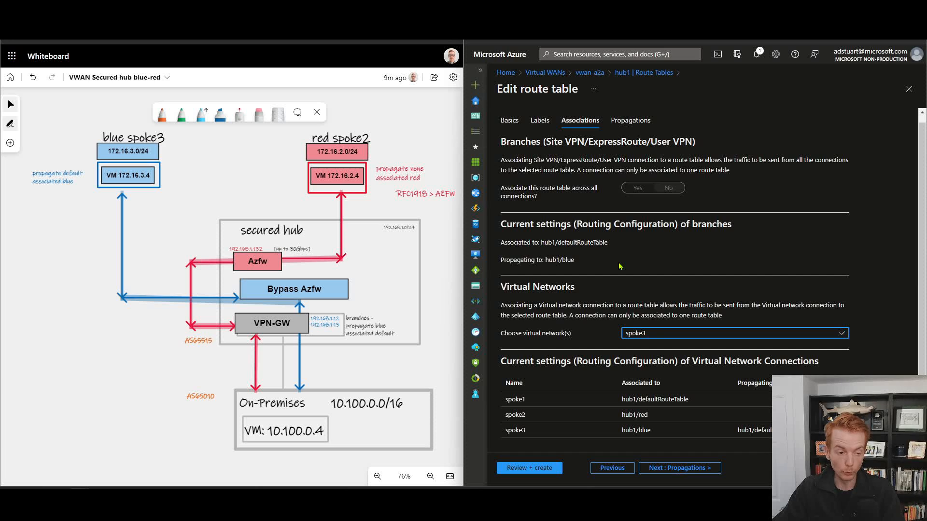
Step: Review blue table propagations: branches propagate to default label, no virtual networks selected
left_click(631, 121)
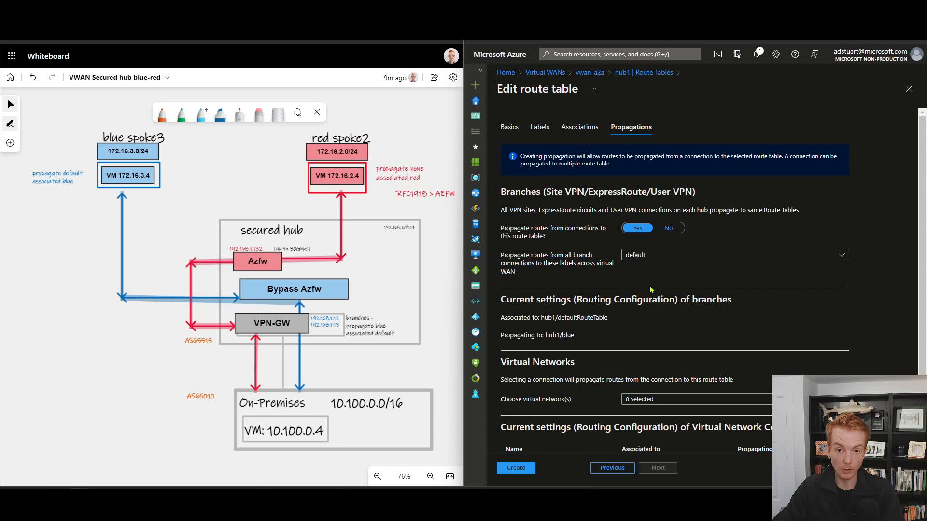
mouse_move(658, 278)
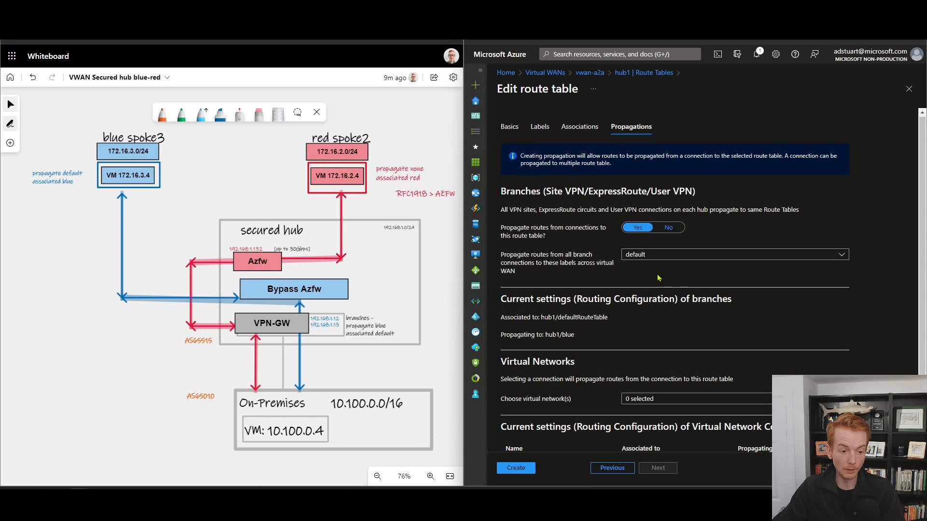
scroll("down", 3)
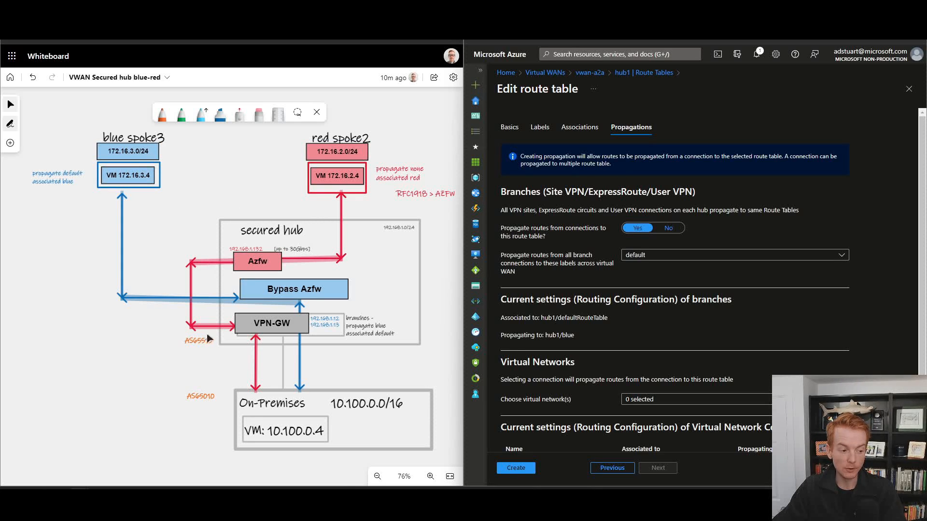
left_click(285, 430)
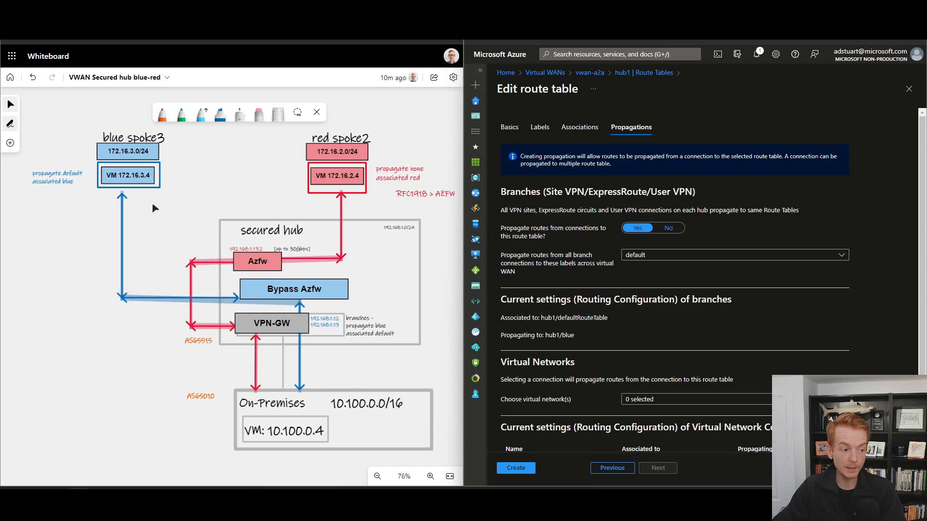
mouse_move(119, 172)
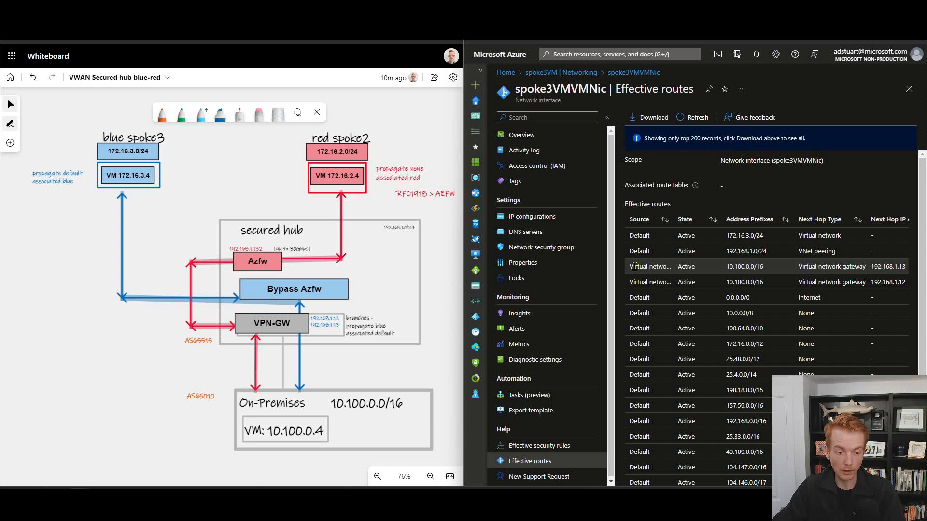
Step: Return to hub1's Route Tables list showing Default, None, red and blue
double_click(649, 267)
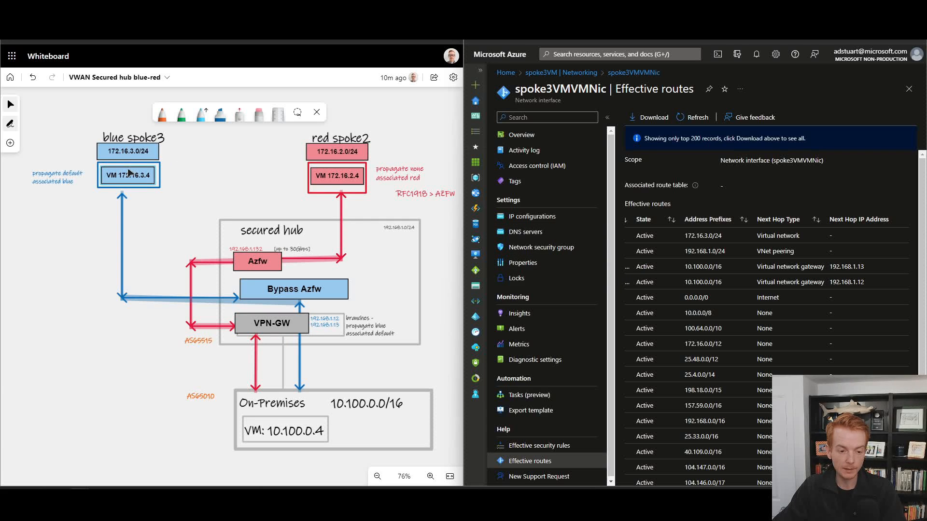
left_click(295, 431)
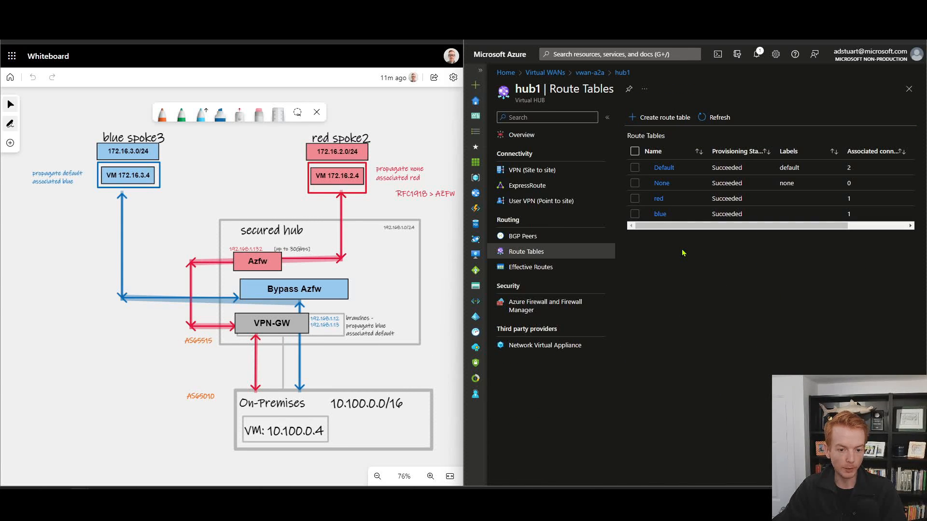
Step: Inspect the red table's rfc1918 route (10.0.0.0/8, 172.16.0.0/12, 192.168.0.0/16 via AzureFirewall_hub1) and its associations
left_click(657, 198)
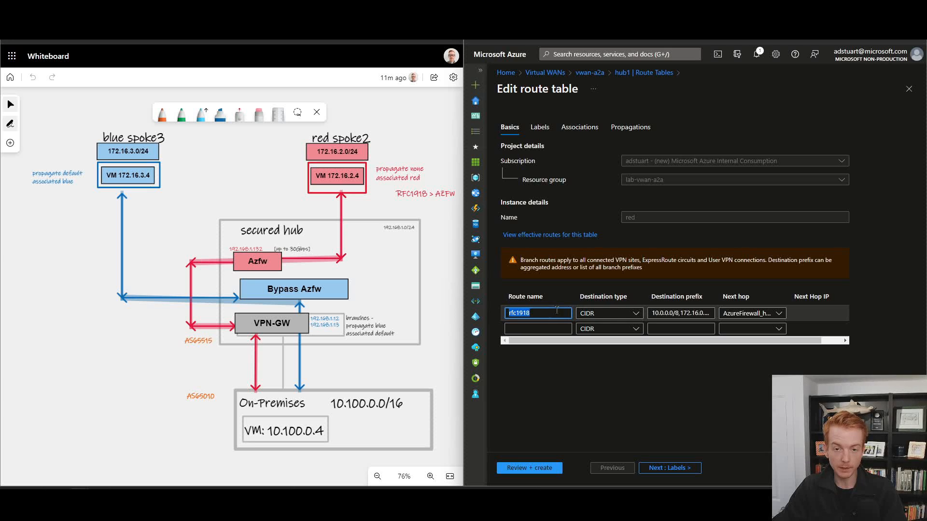
left_click(680, 313)
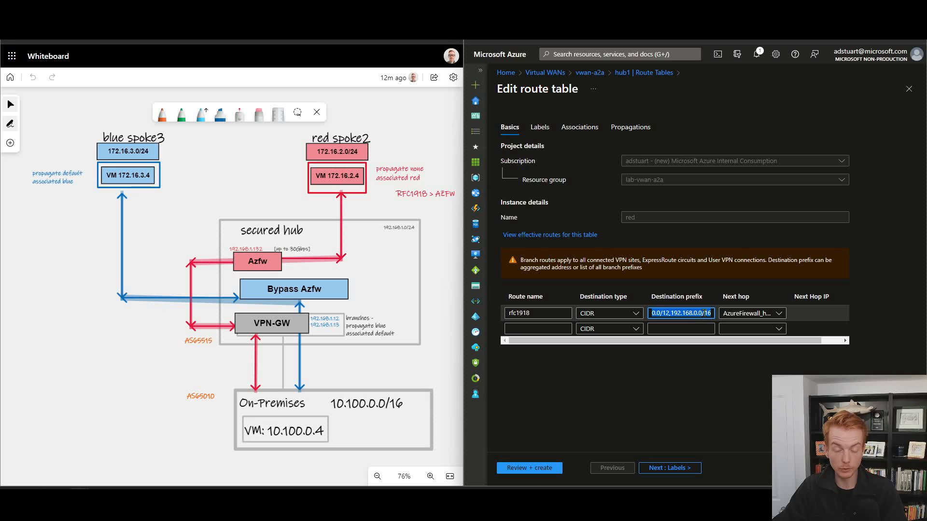
left_click(779, 312)
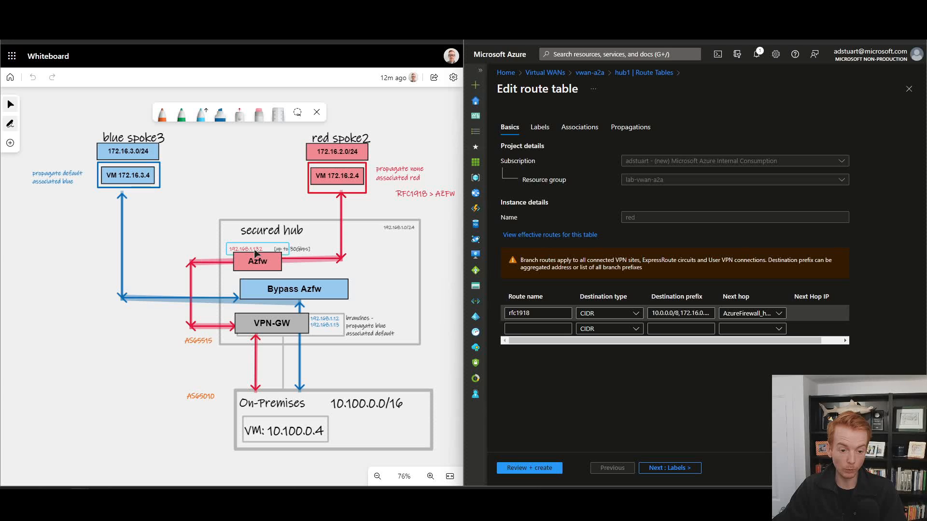
left_click(579, 126)
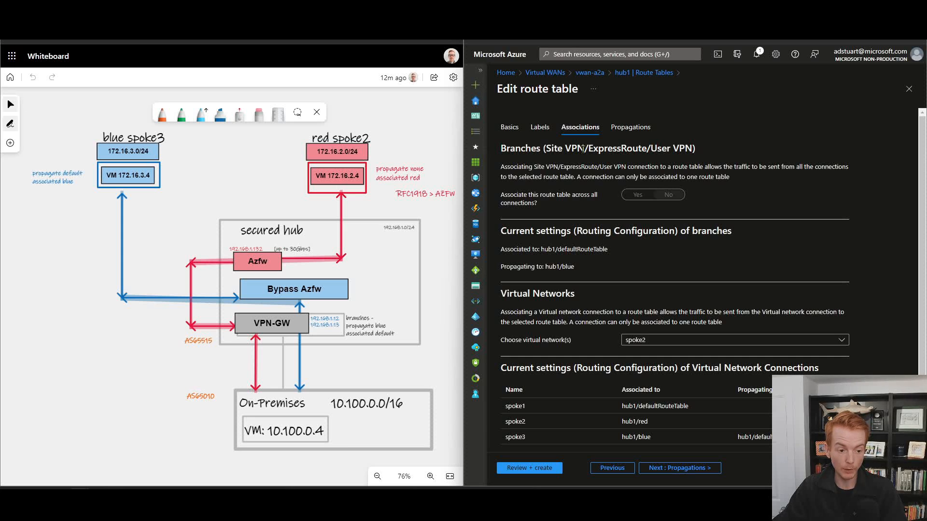
Step: Review the red table's propagations: branches don't propagate and no virtual networks selected
left_click(733, 340)
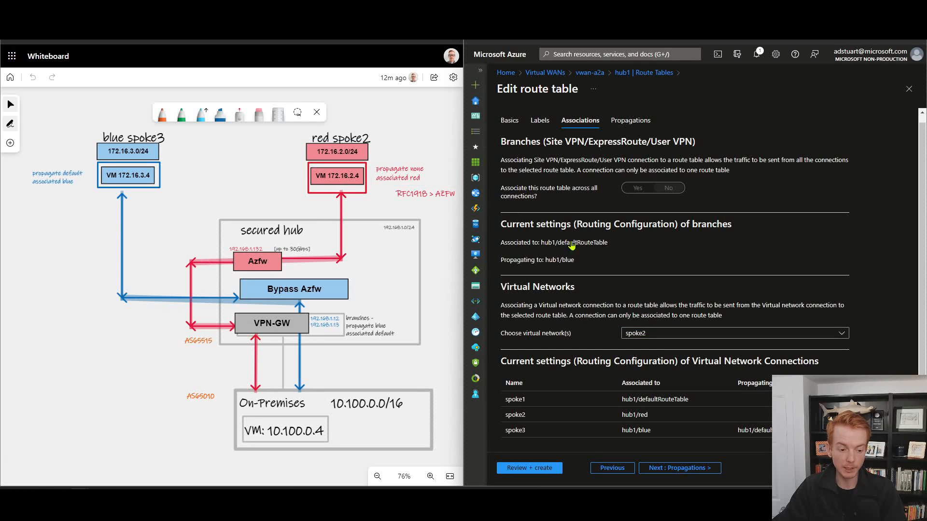
mouse_move(645, 264)
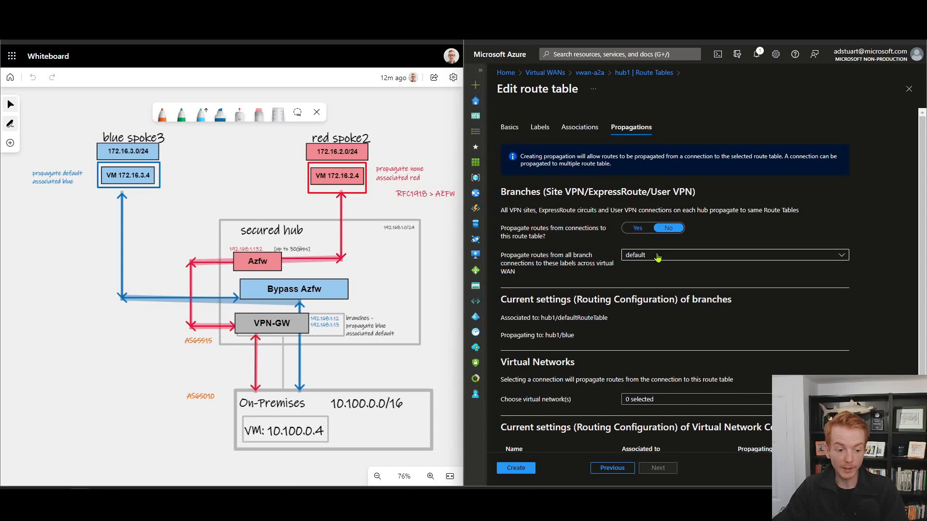
scroll("down", 3)
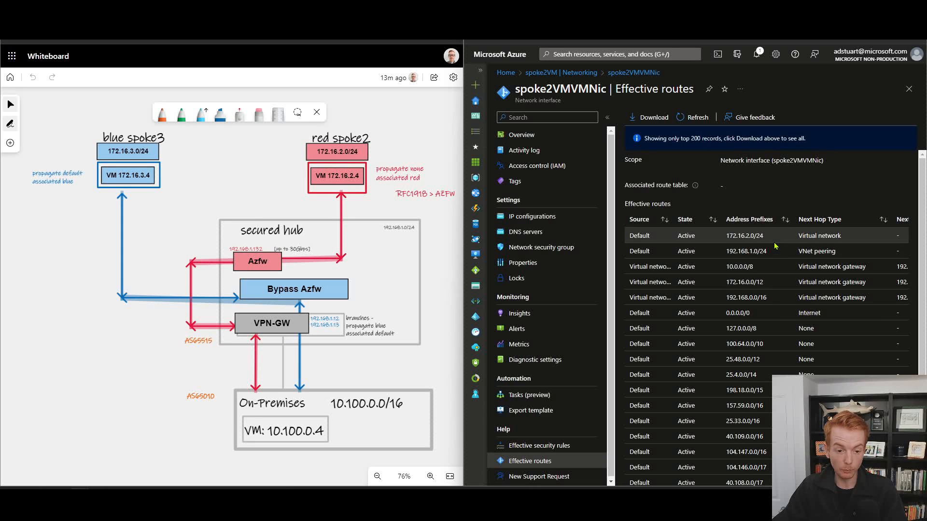
double_click(743, 235)
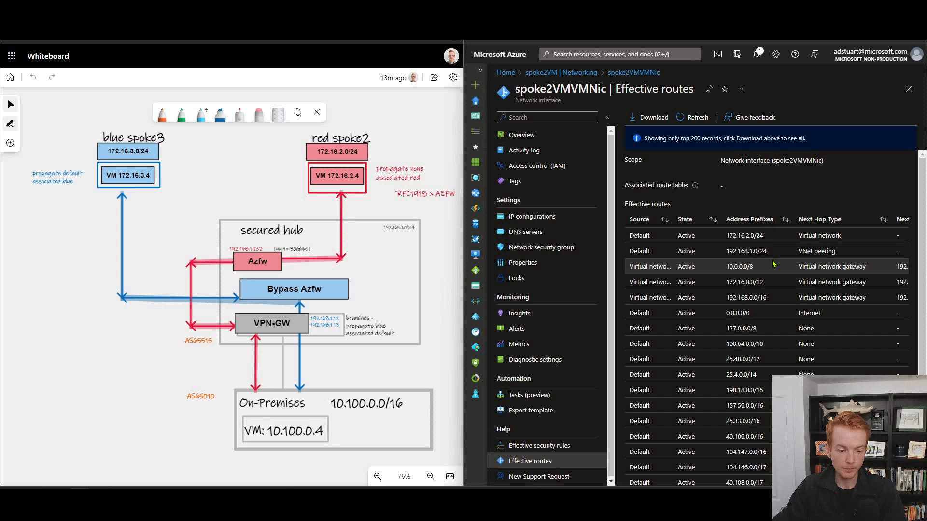
double_click(739, 266)
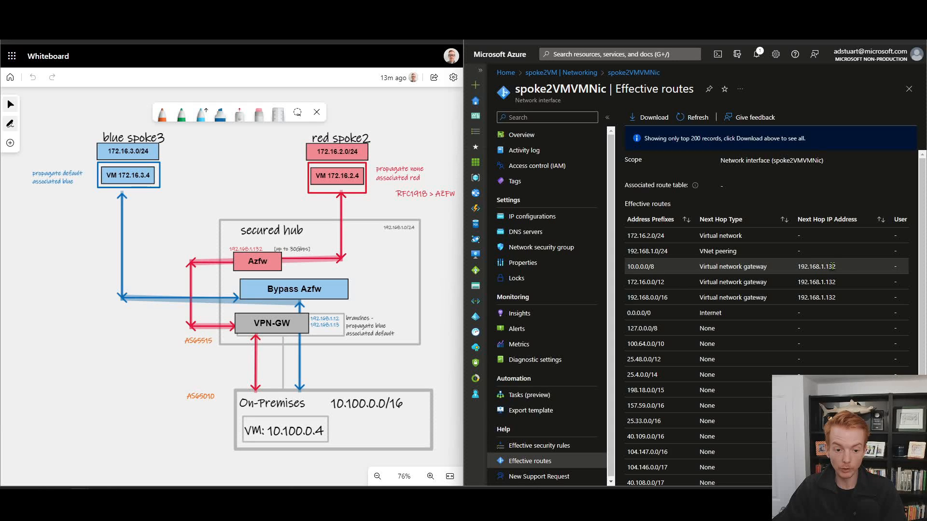
mouse_move(255, 245)
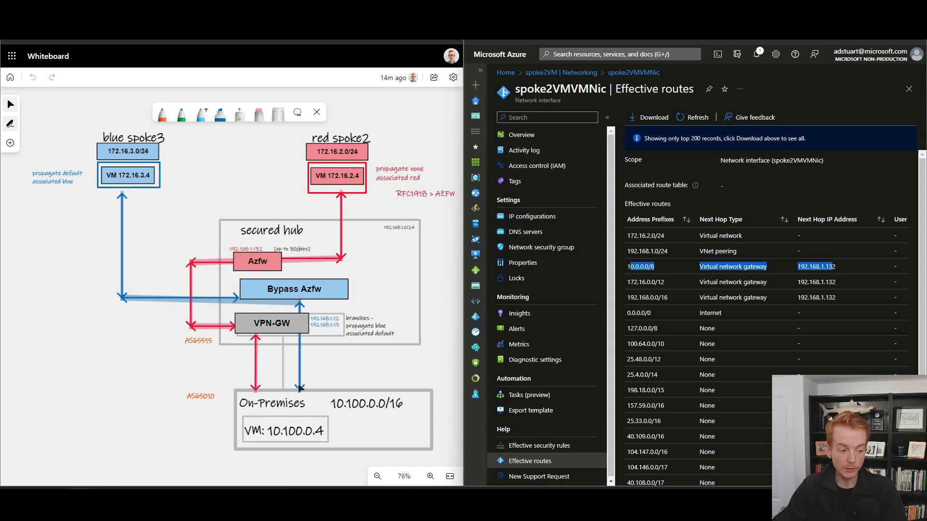
mouse_move(280, 331)
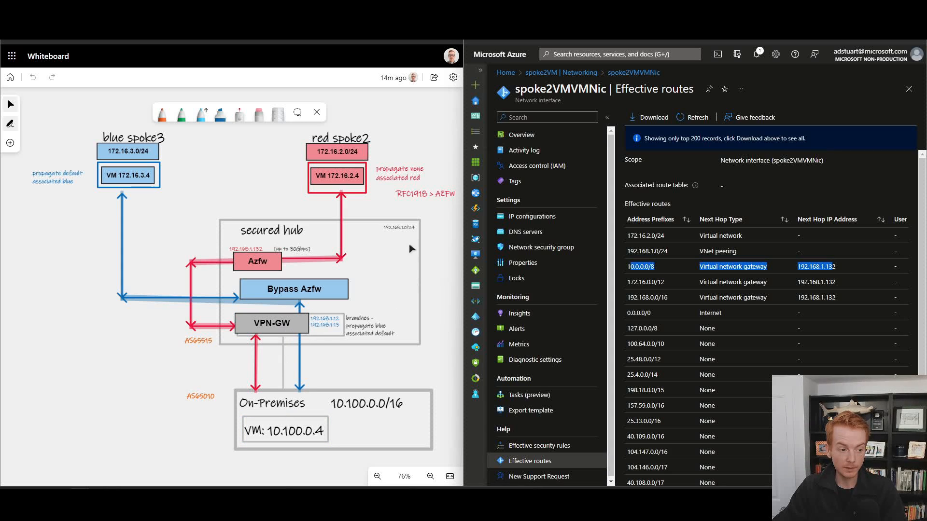
mouse_move(362, 300)
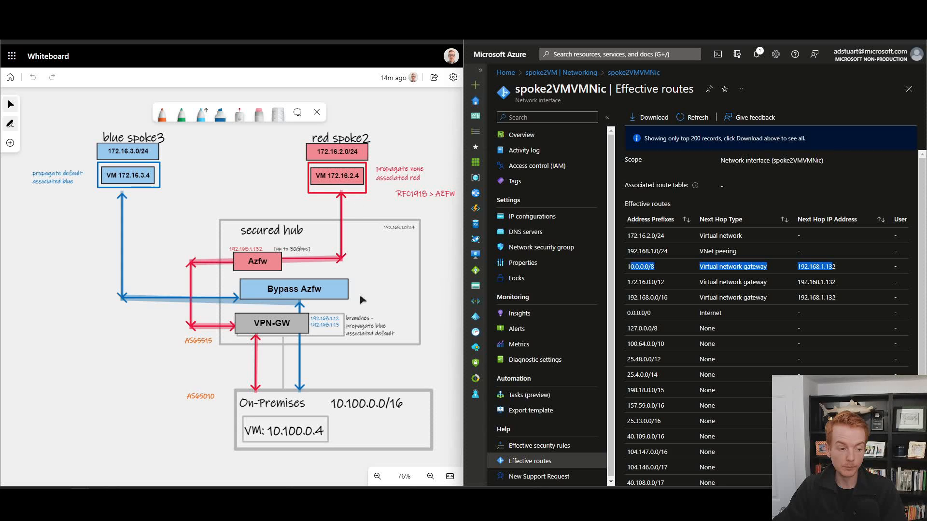
mouse_move(378, 190)
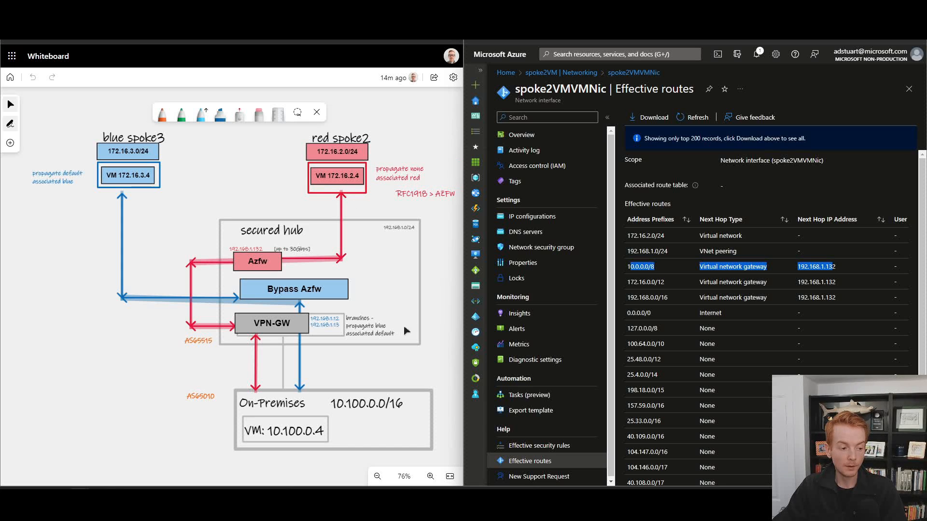
mouse_move(367, 321)
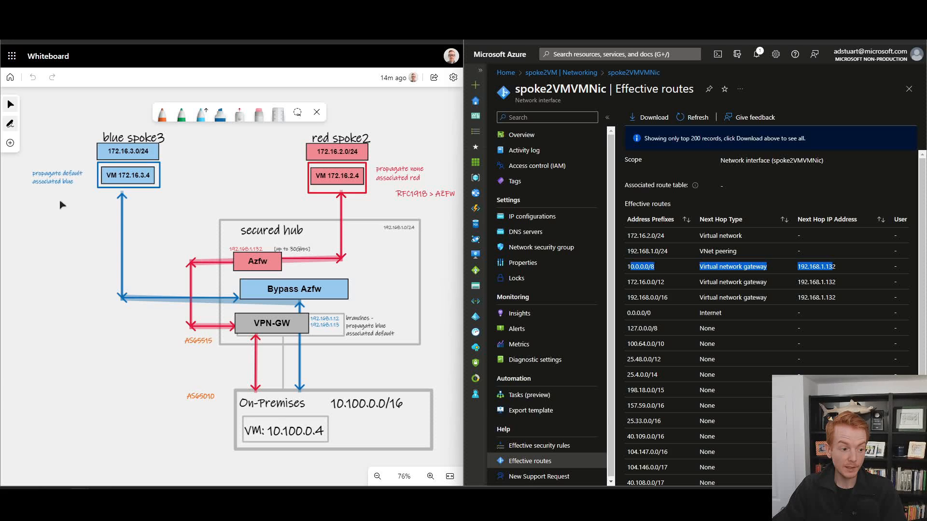
mouse_move(337, 421)
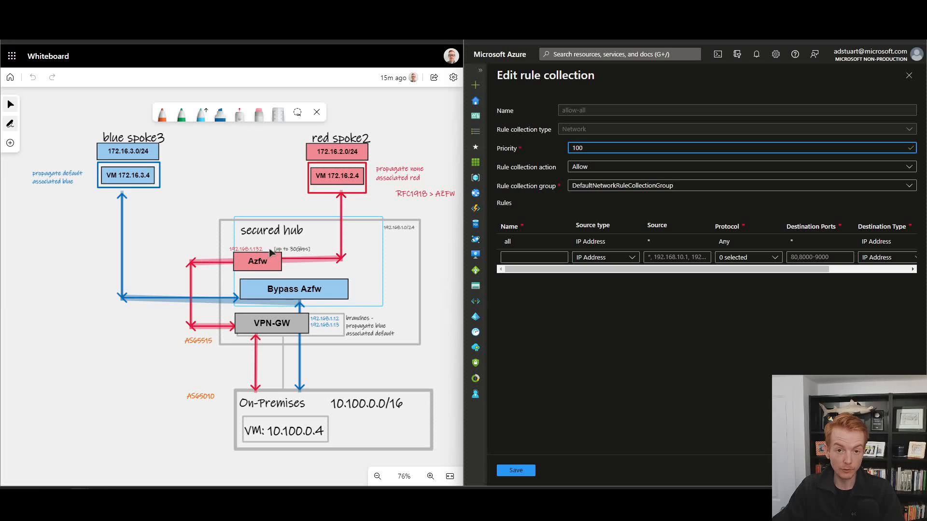
mouse_move(599, 171)
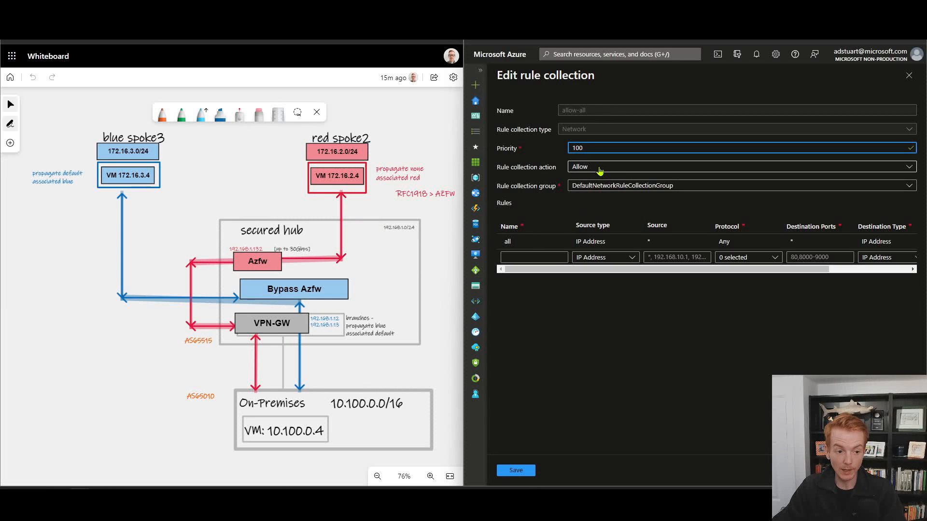
mouse_move(587, 172)
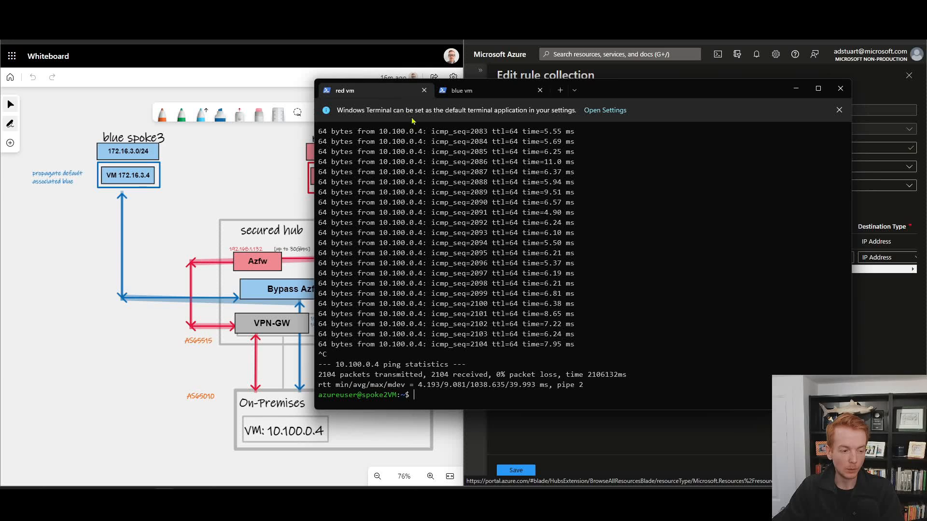
mouse_move(470, 225)
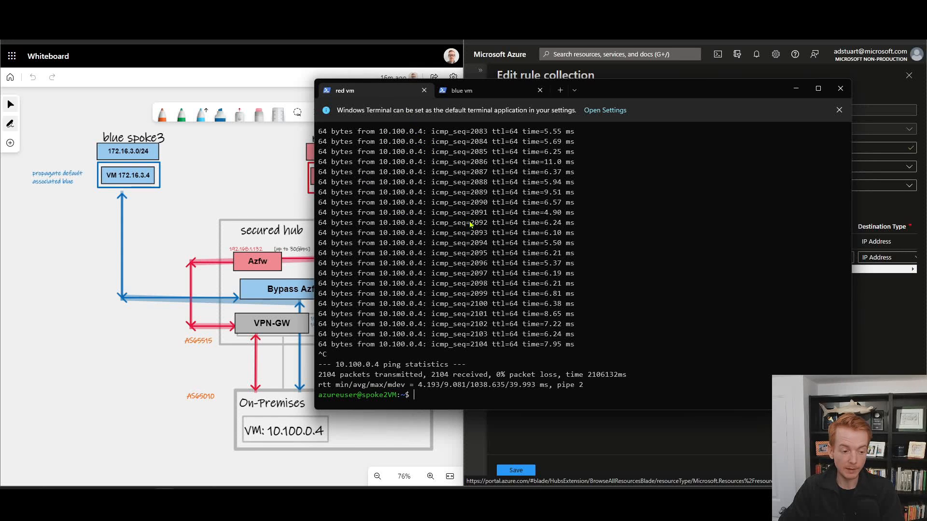
Step: Restart the red VM's ping to on-premises 10.100.0.4
type("ping 10.100.0.4")
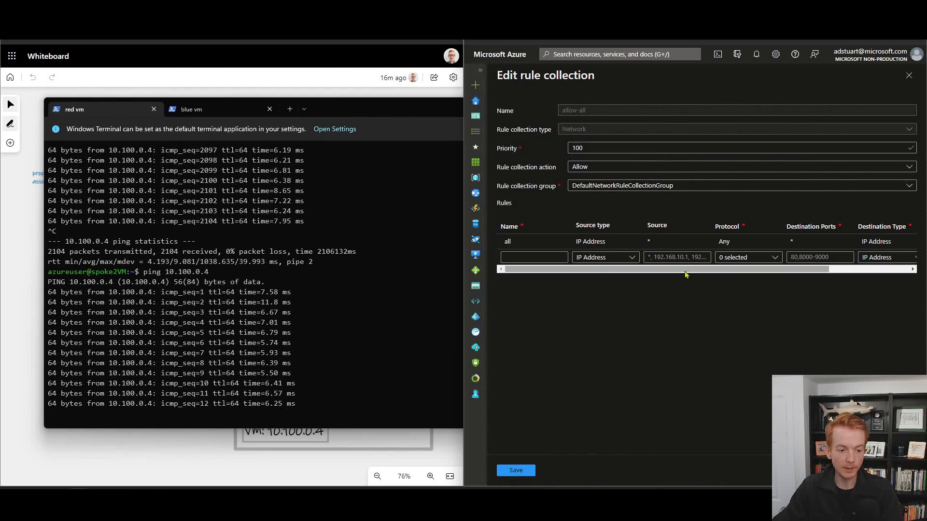
Step: Change the allow-all rule collection's action from Allow to Deny and save it
left_click(738, 166)
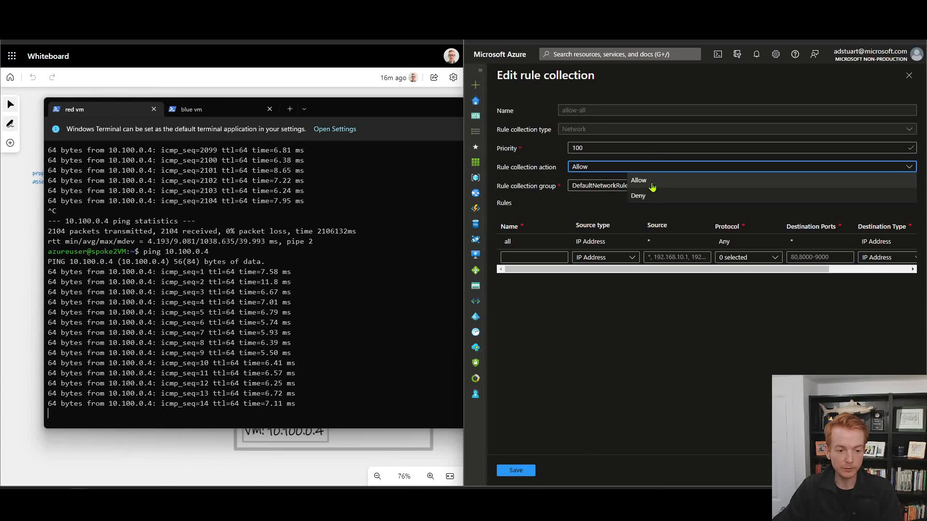
left_click(638, 196)
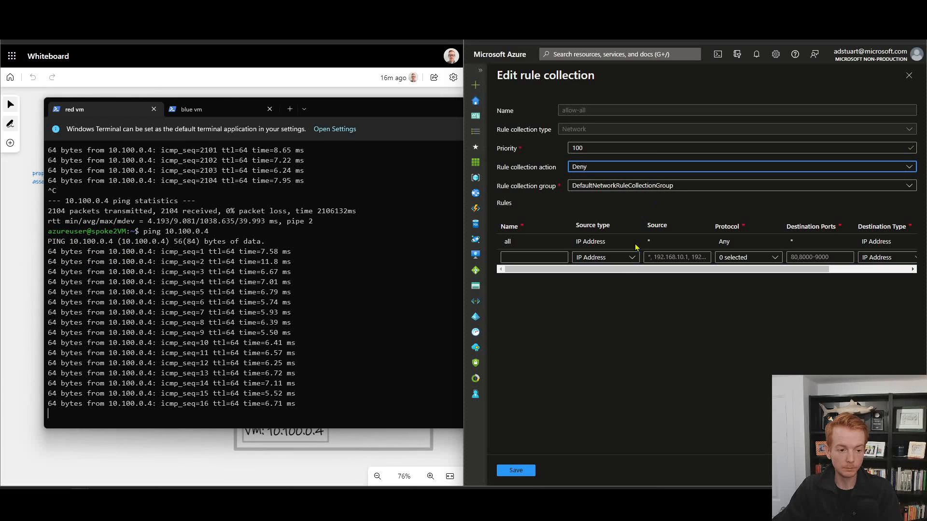
left_click(514, 470)
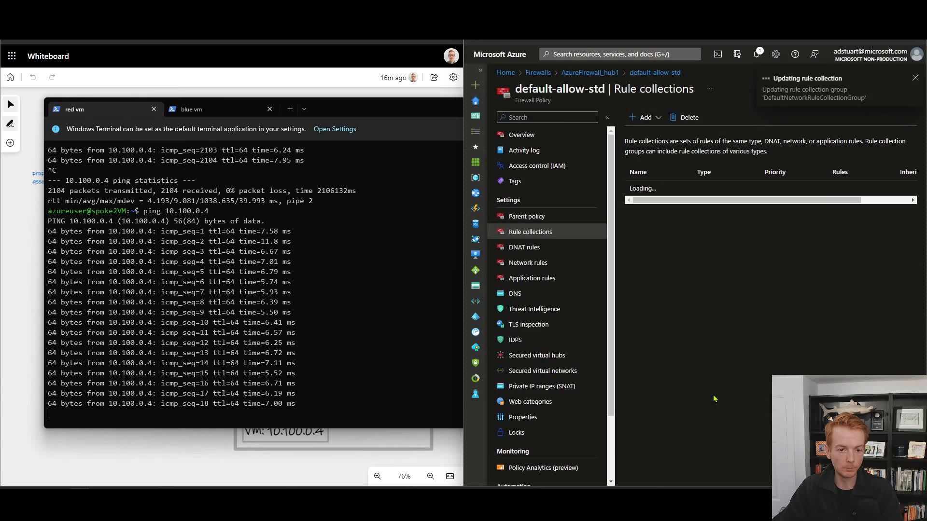
left_click(756, 54)
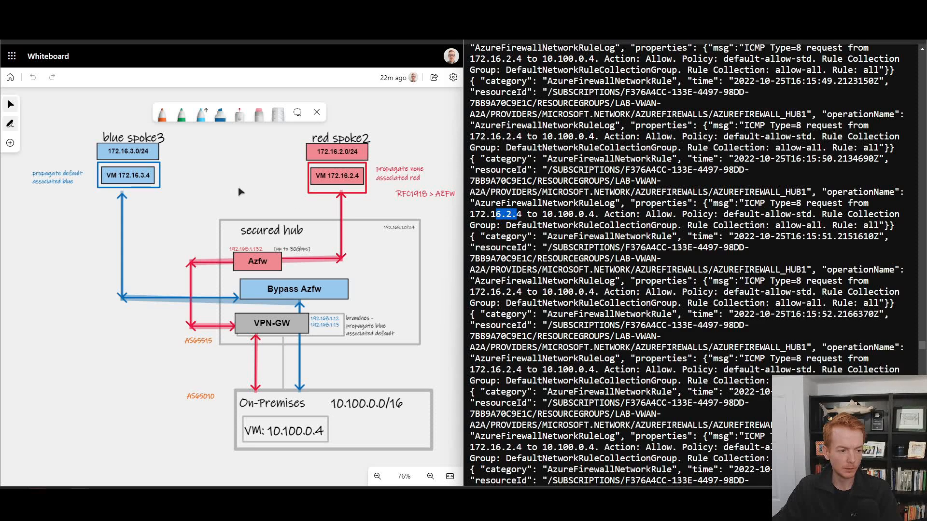
mouse_move(262, 260)
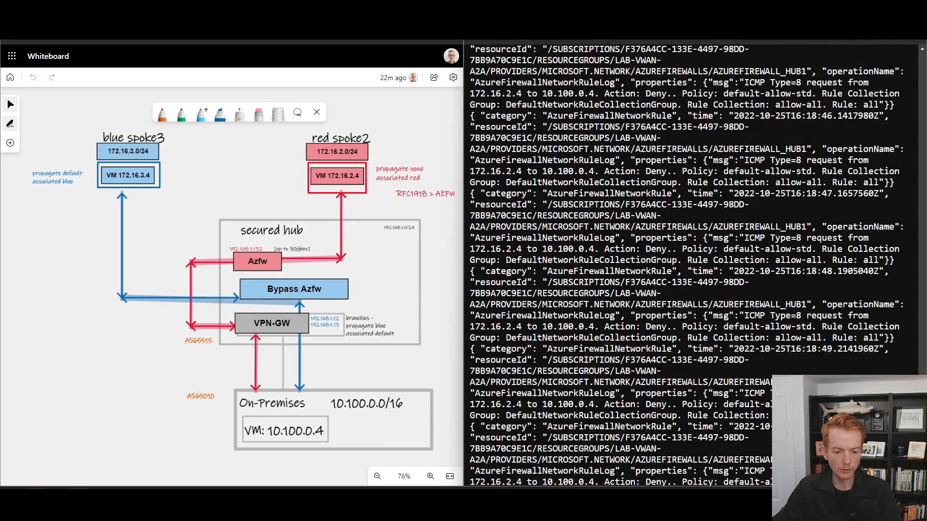
Step: Scroll to the newest firewall log entries and highlight ICMP from 172.16.2.4 now marked Deny
scroll("down", 3)
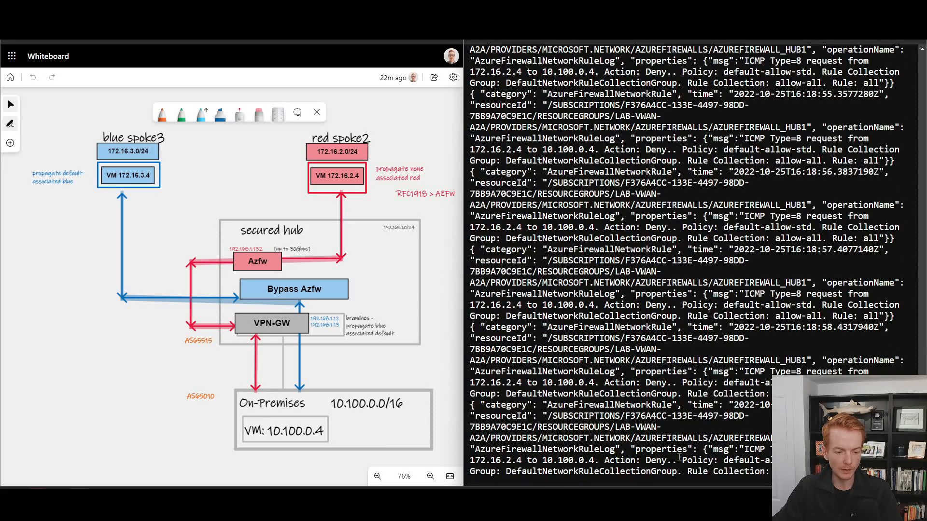
left_click_drag(766, 449, 596, 461)
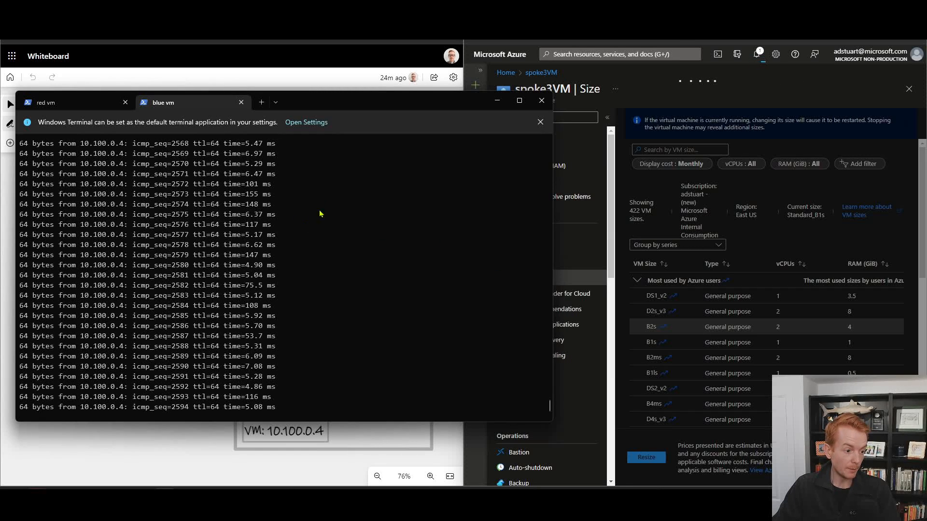
mouse_move(173, 443)
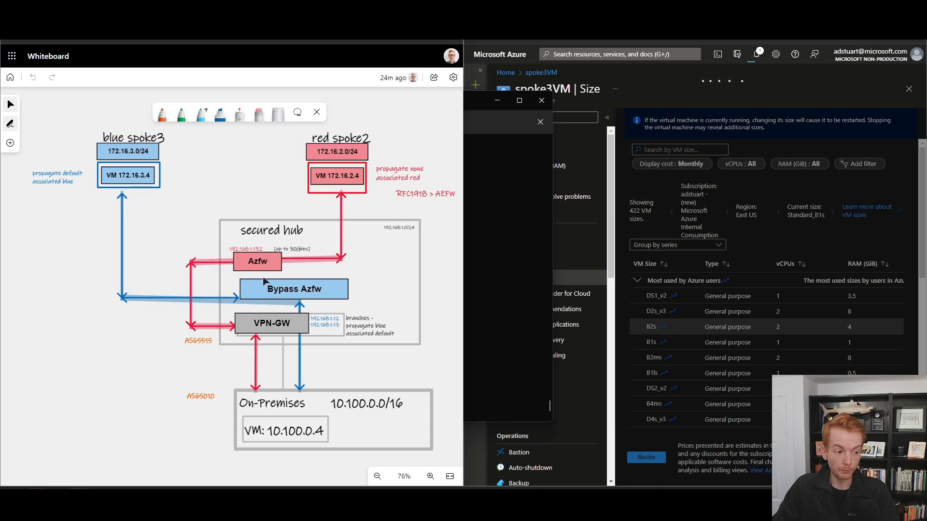
mouse_move(197, 216)
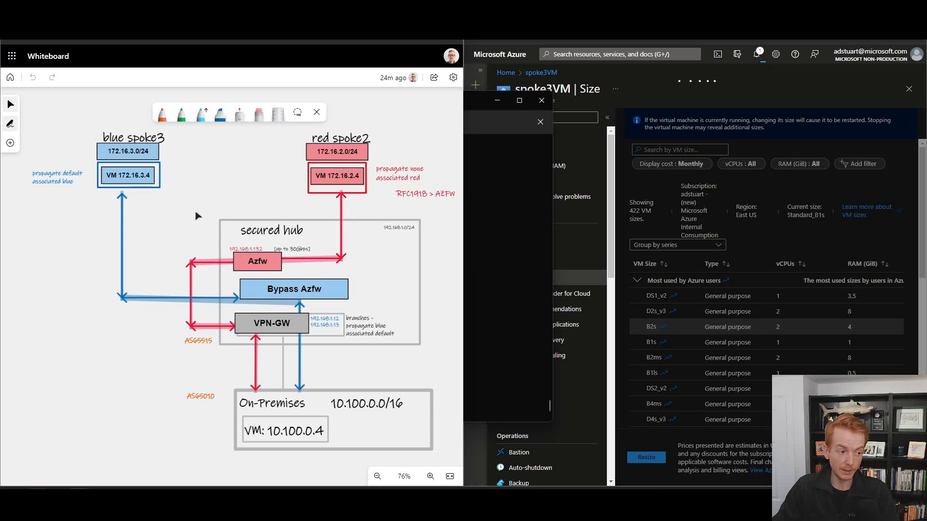